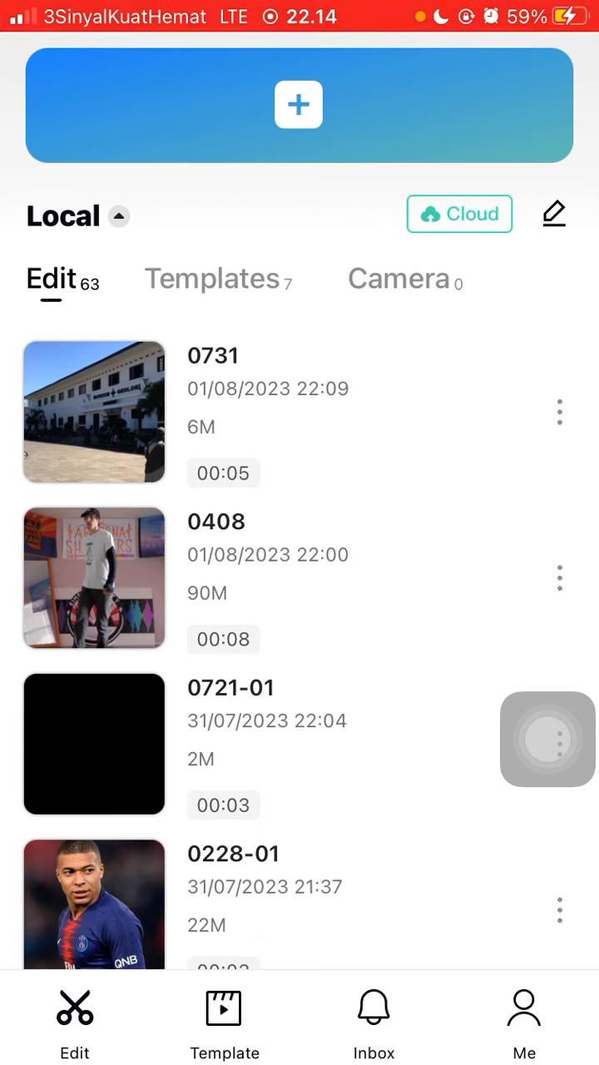
Open the 0711-03 project from the Local Edit project list.
scroll("down", 3)
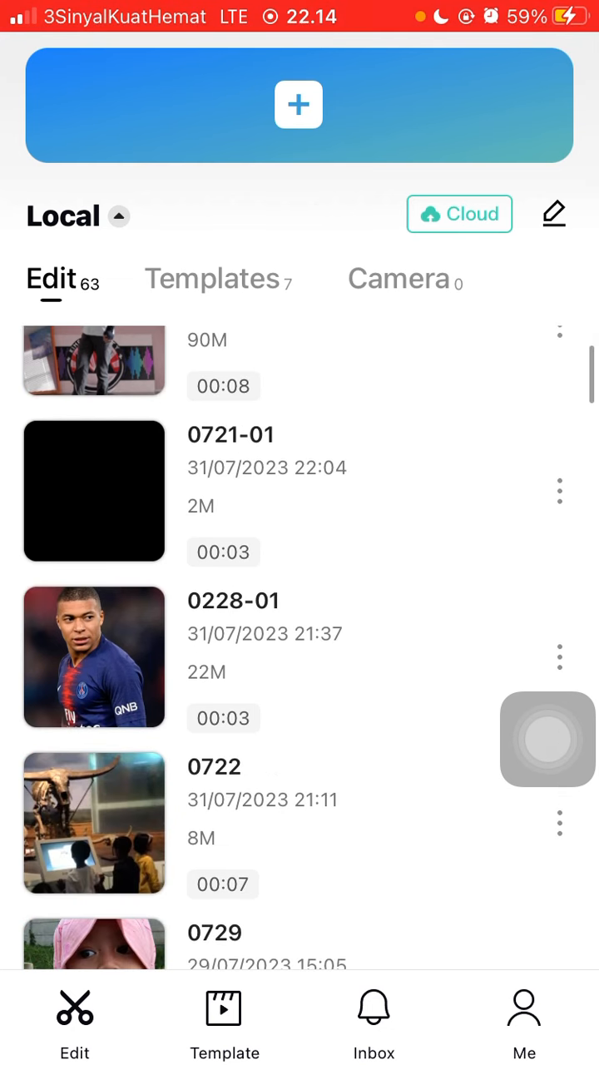
scroll("down", 3)
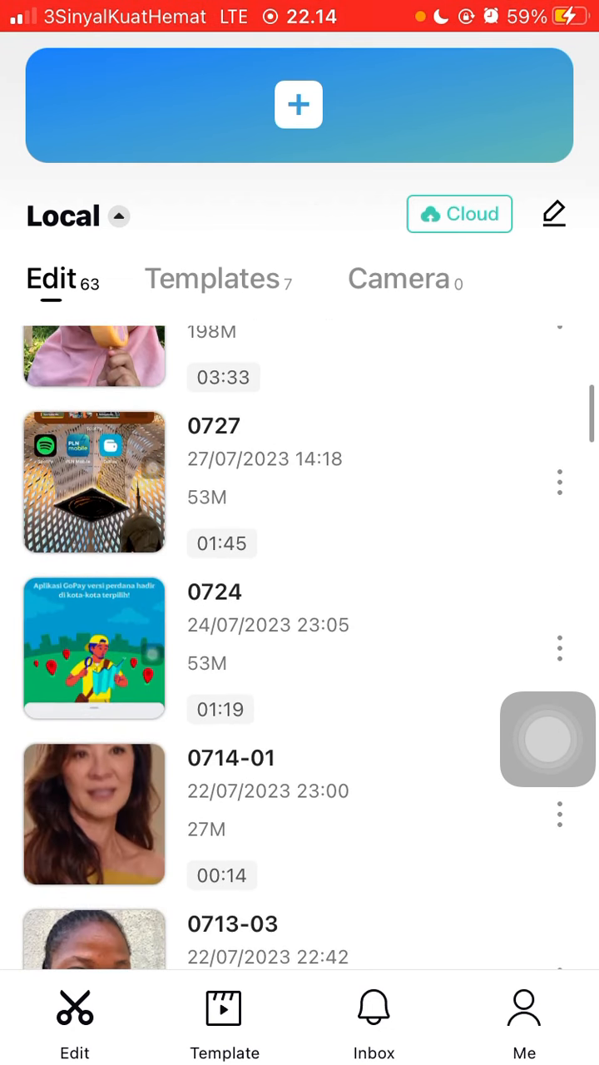
scroll("down", 3)
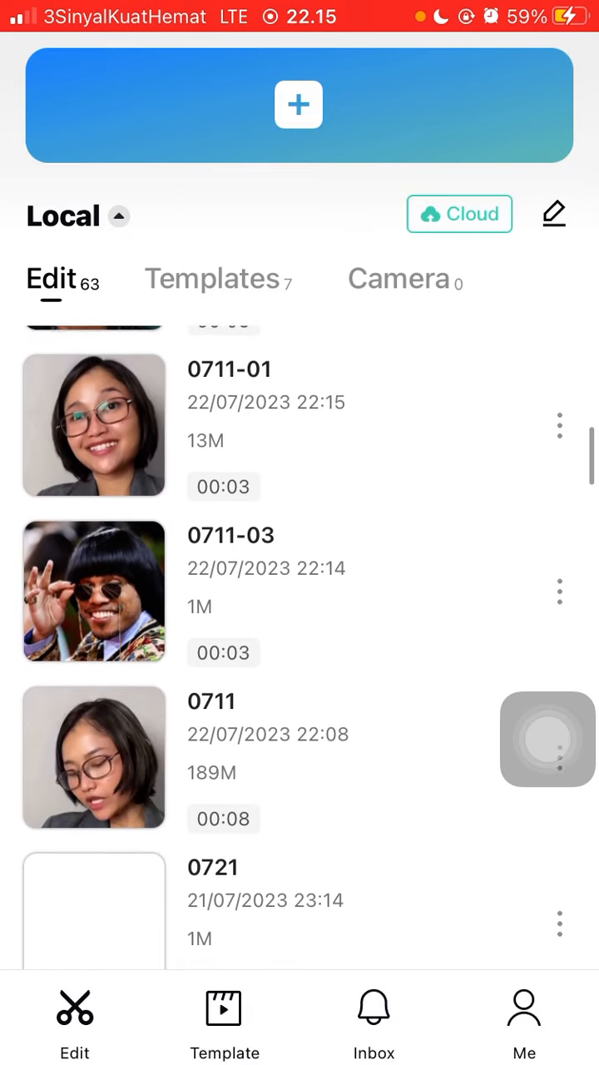
left_click(94, 590)
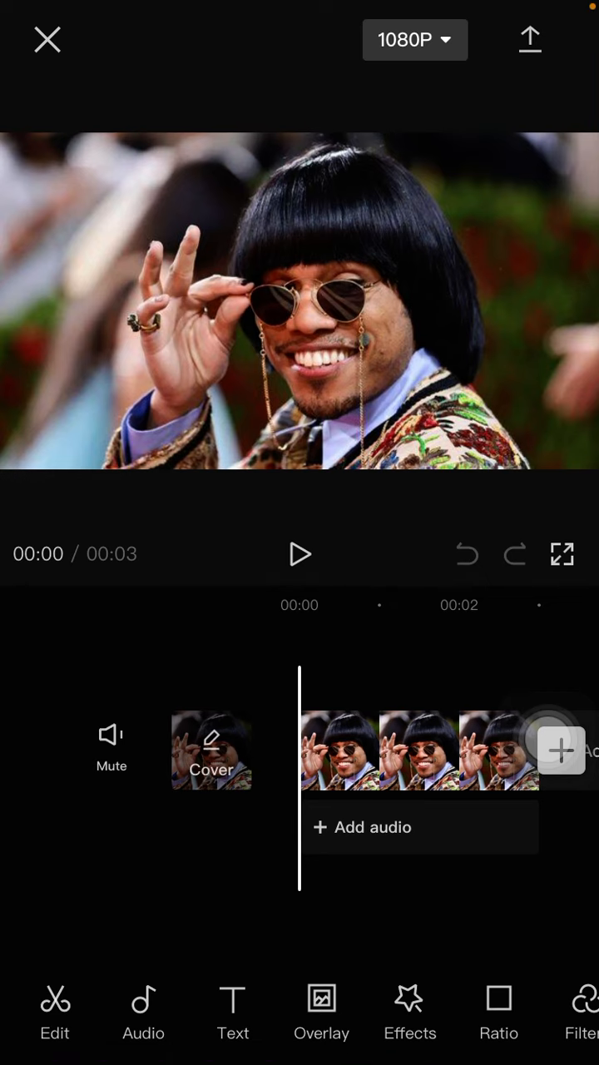
Add a new text layer reading 'Hello' and confirm it.
left_click(233, 1012)
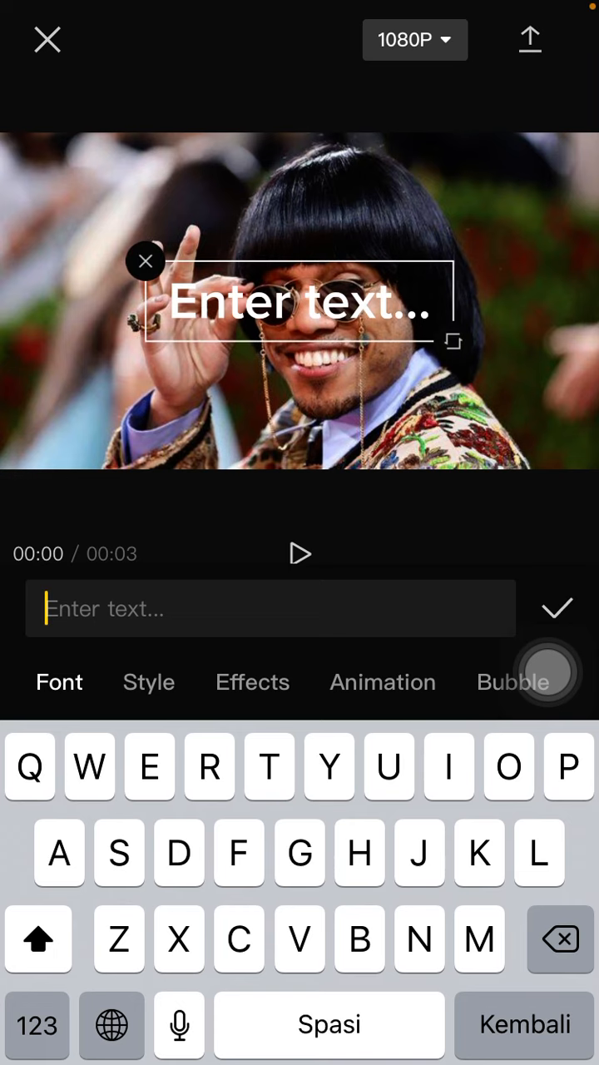
type("Hello")
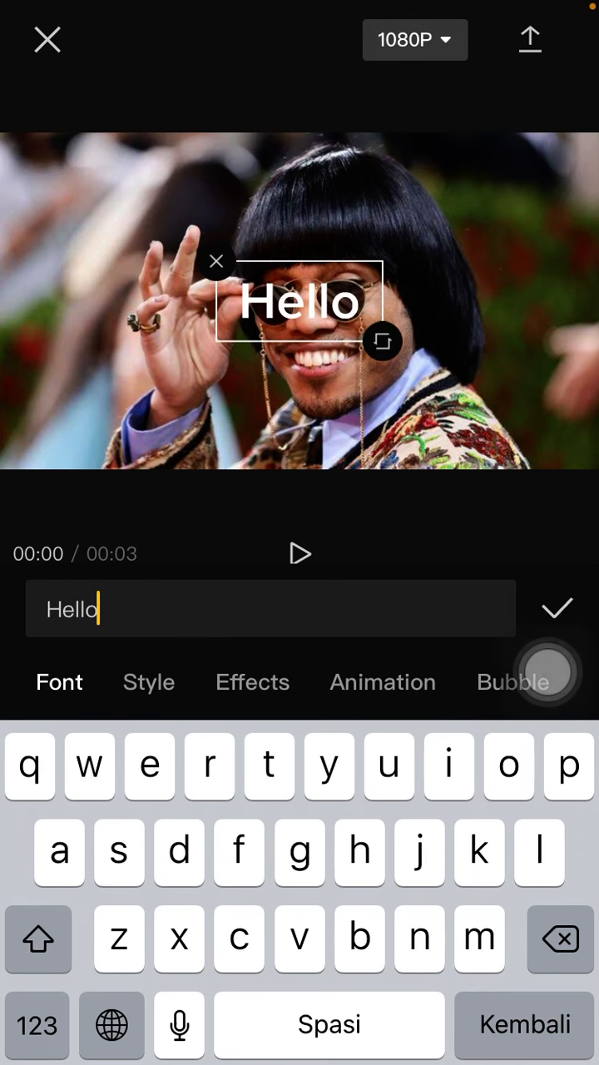
left_click(556, 608)
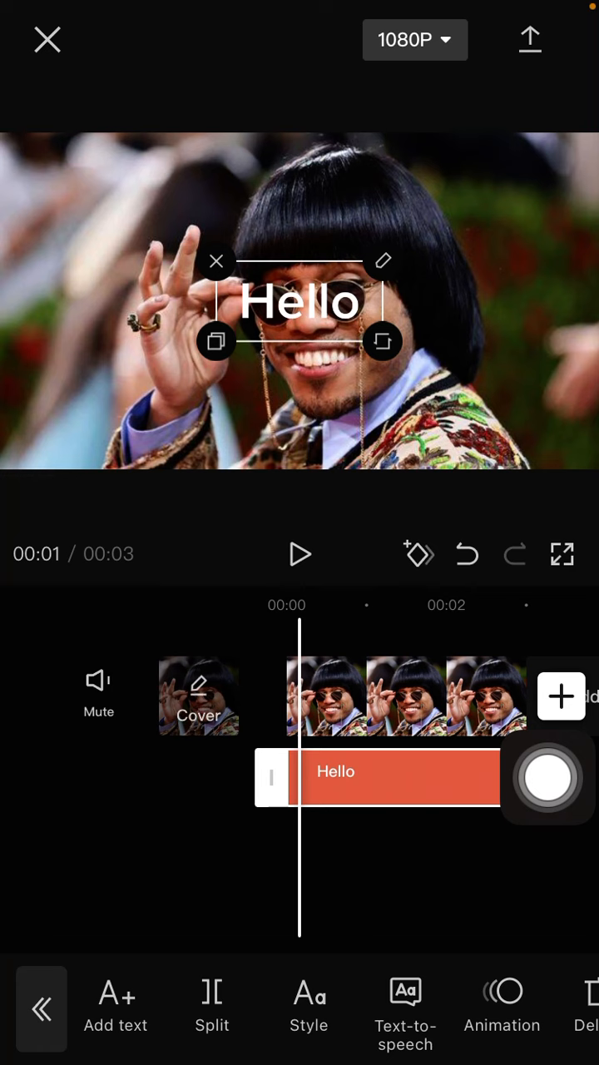
Resize the Hello text box to span most of the photo, then show Style options.
left_click_drag(383, 341, 515, 420)
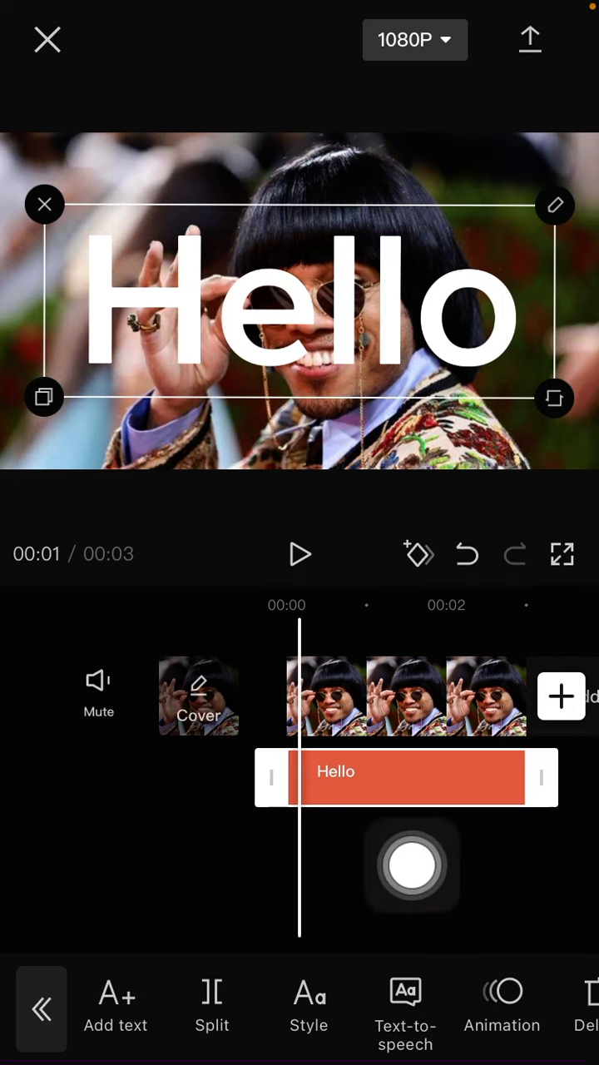
left_click(308, 1007)
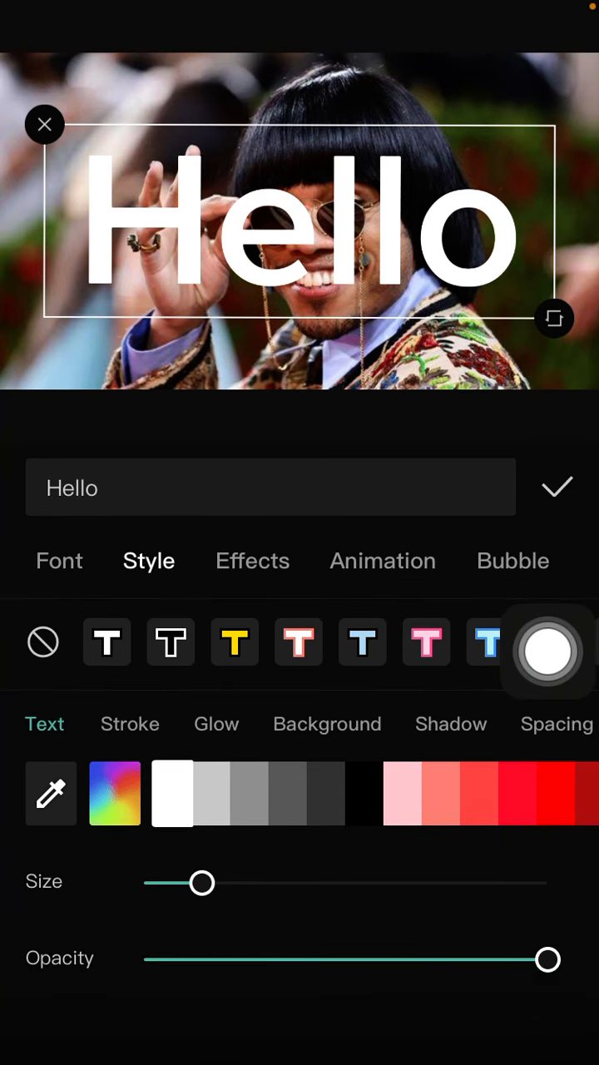
Set the Hello text opacity to about 31% and nudge its size up to 17.
left_click_drag(547, 959, 400, 959)
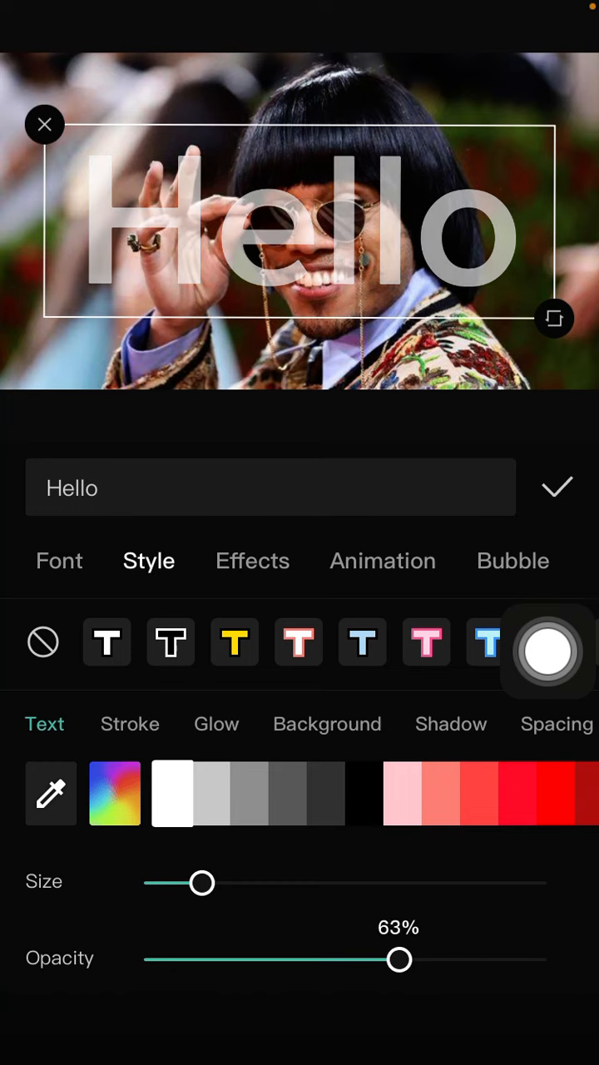
left_click_drag(399, 959, 261, 959)
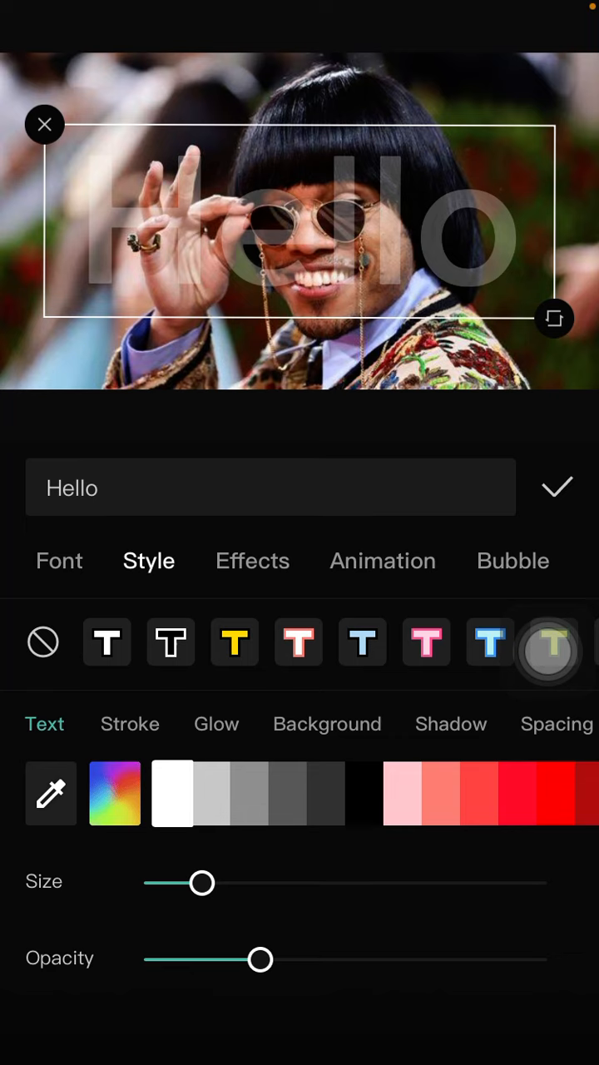
left_click_drag(260, 959, 362, 960)
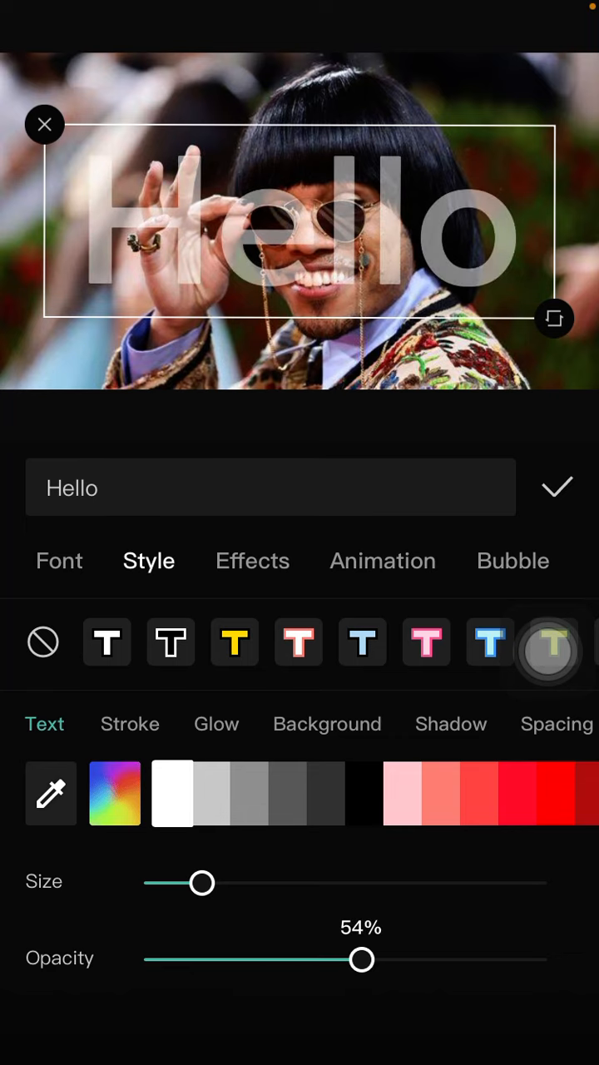
left_click_drag(362, 959, 252, 959)
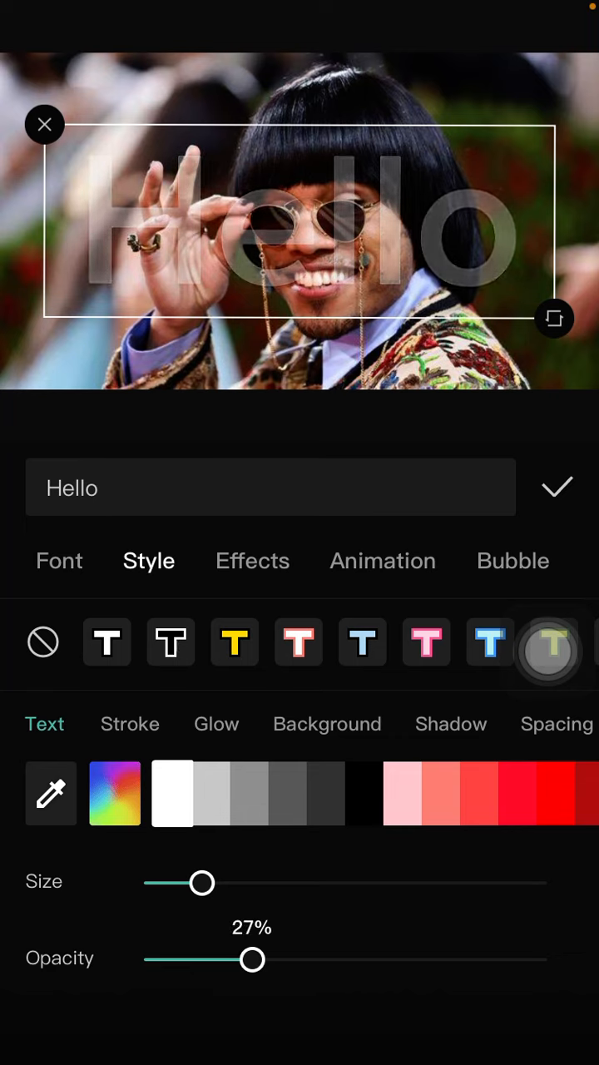
left_click_drag(251, 959, 254, 959)
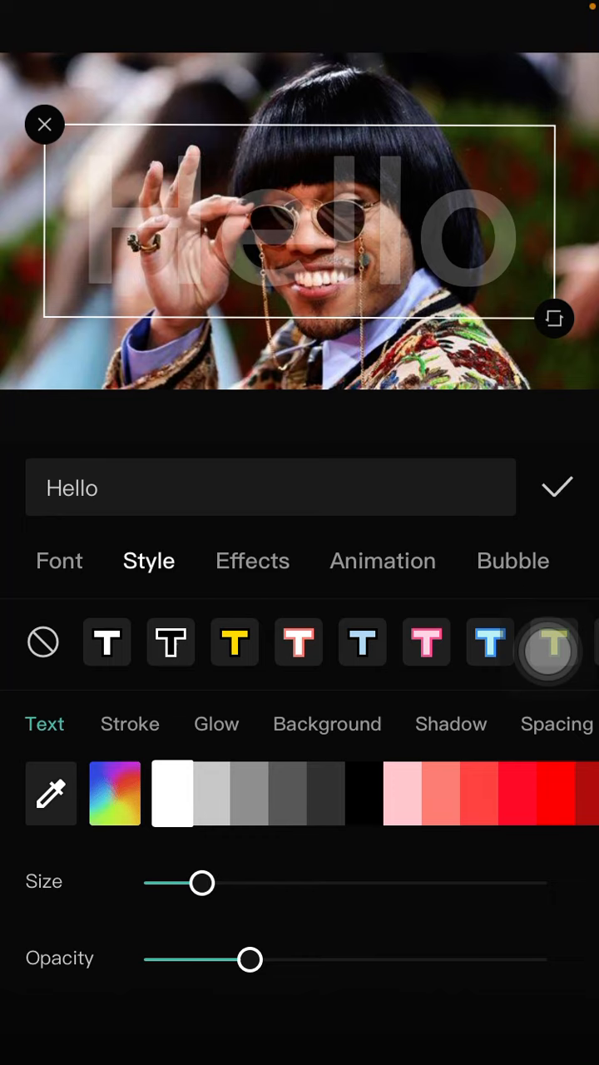
left_click_drag(252, 959, 238, 959)
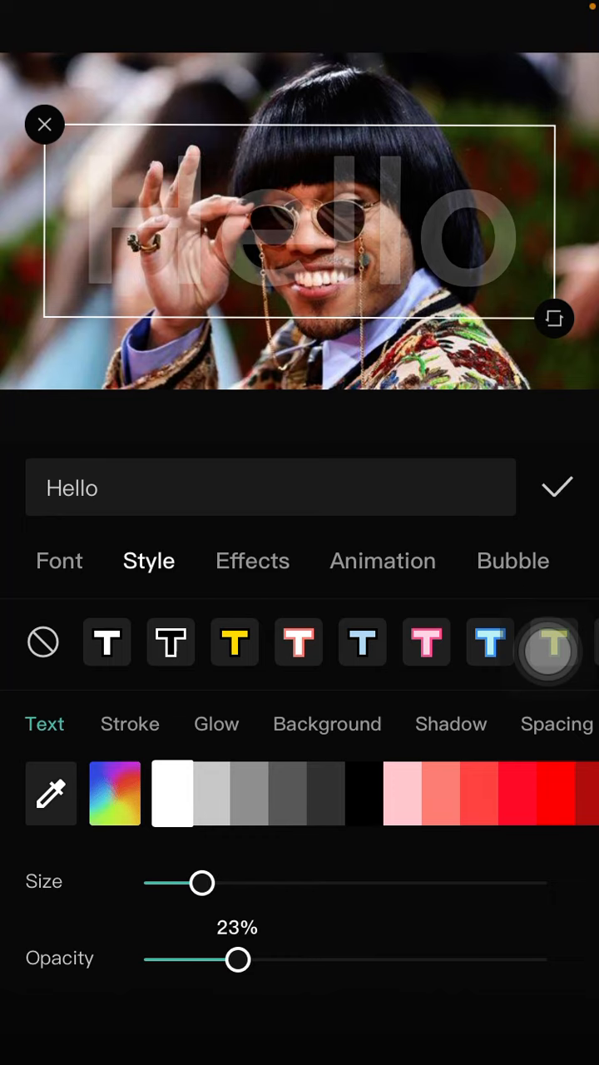
left_click_drag(238, 960, 270, 960)
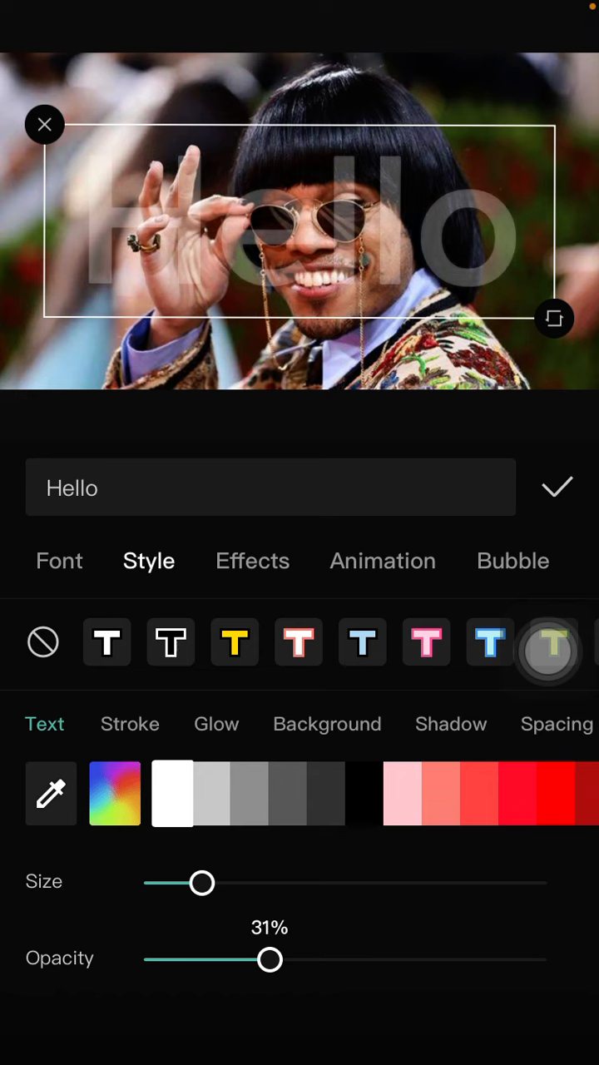
left_click_drag(203, 882, 227, 883)
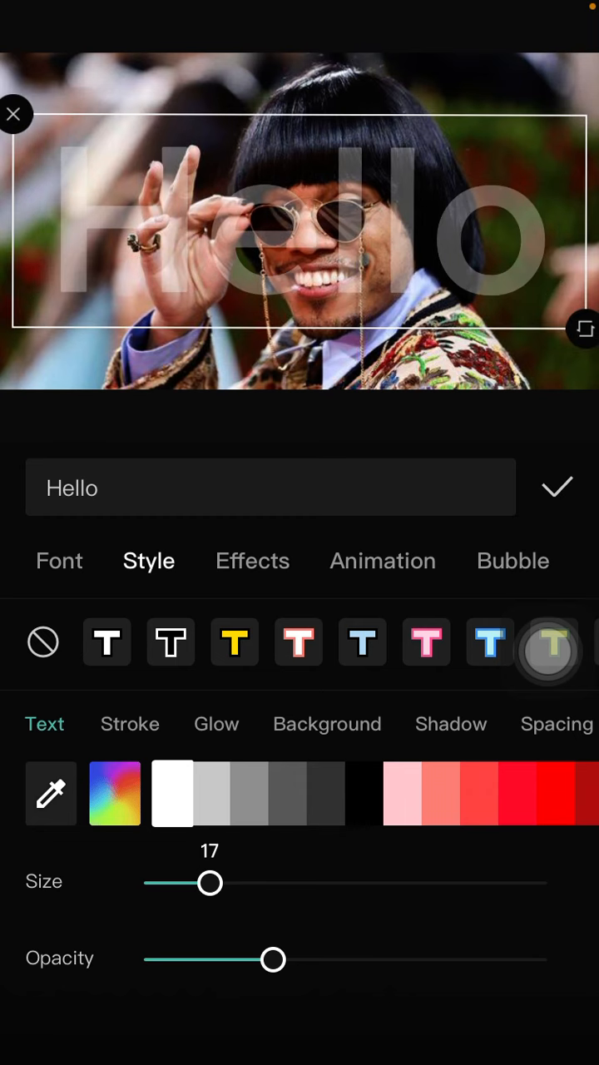
Adjust the Hello text opacity slider down from about 31% to 21%.
left_click_drag(272, 959, 310, 960)
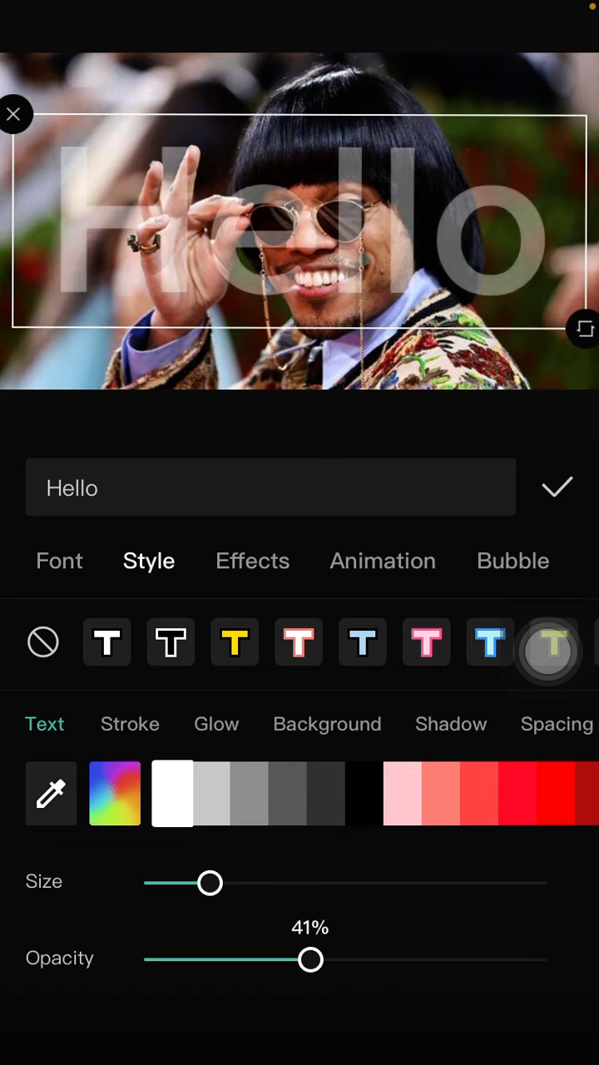
left_click_drag(310, 959, 252, 959)
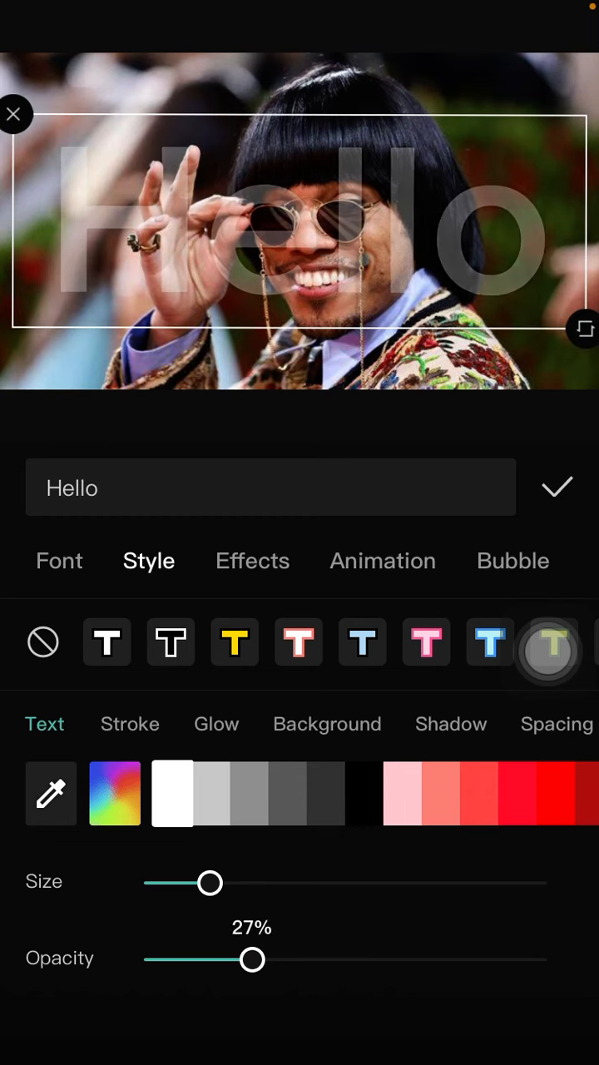
left_click_drag(252, 959, 229, 960)
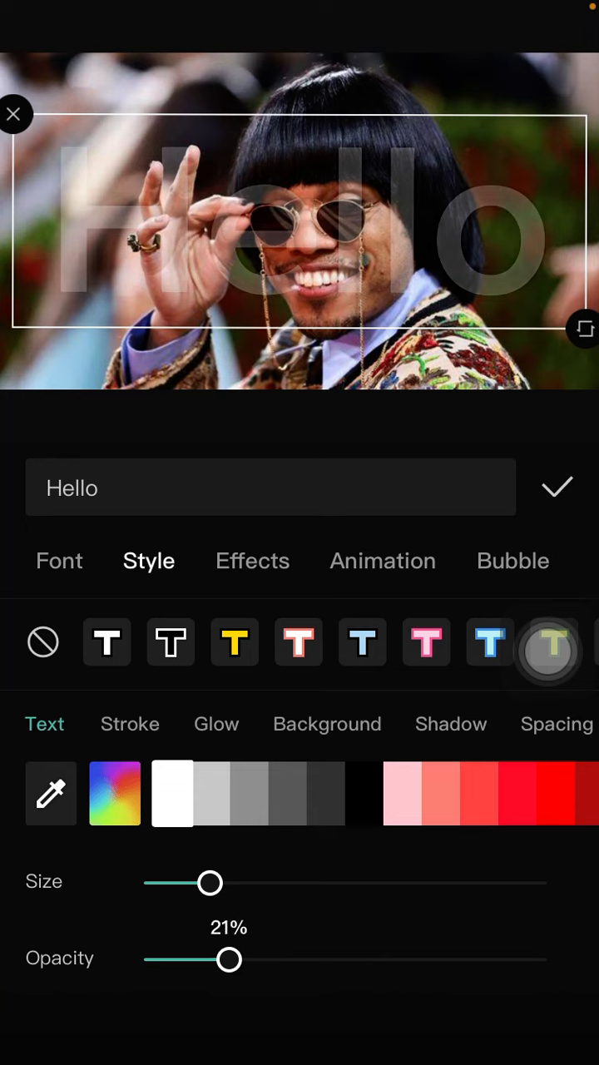